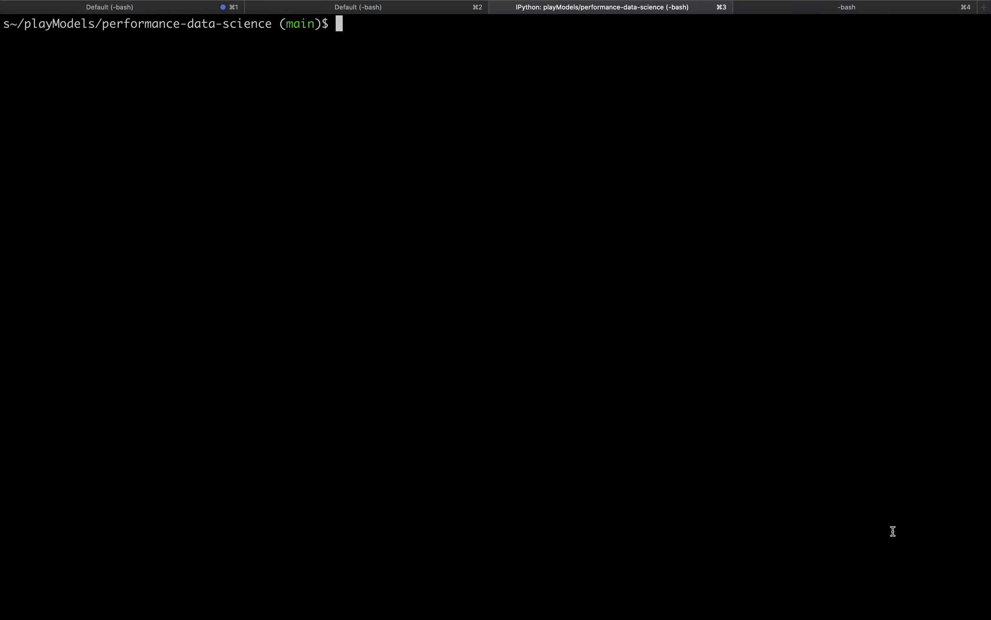
Launch ipython from the shell and import numpy as np
{"action": "type", "text": "ipython"}
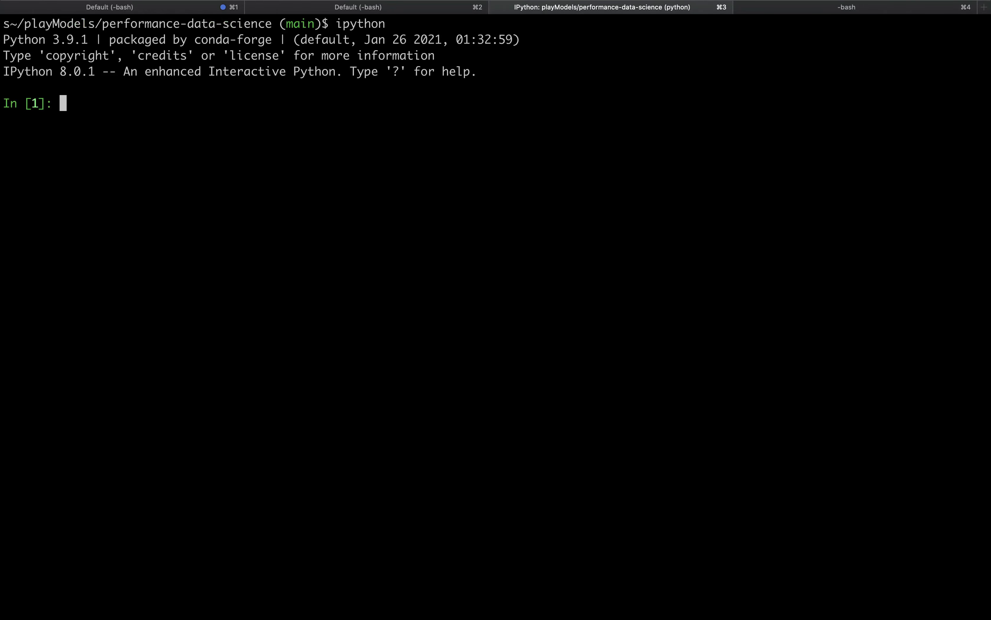
{"action": "type", "text": "import numpy as np"}
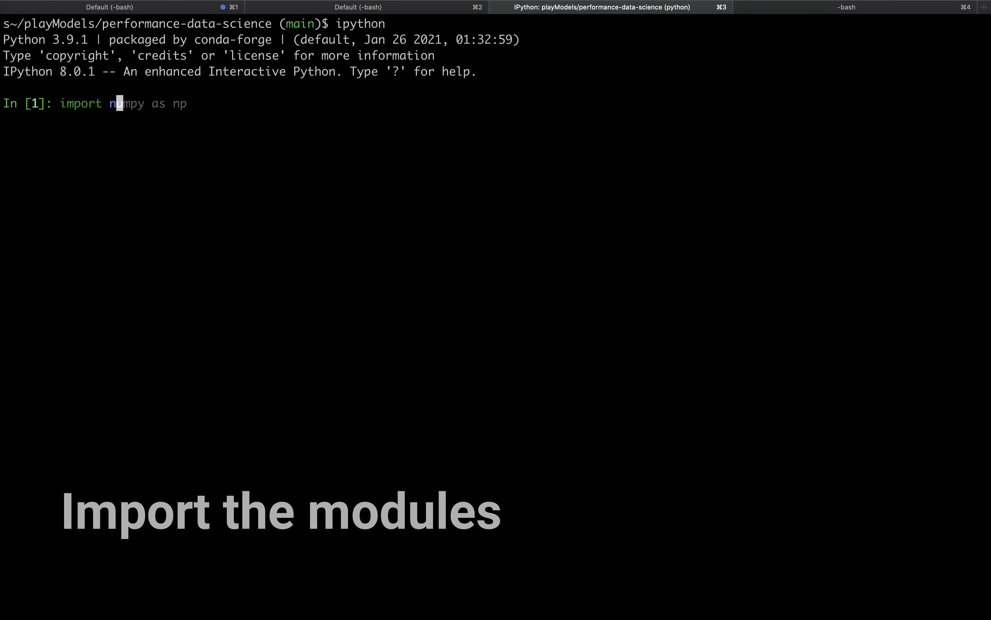
{"action": "key", "text": "enter"}
{"action": "type", "text": "import dask"}
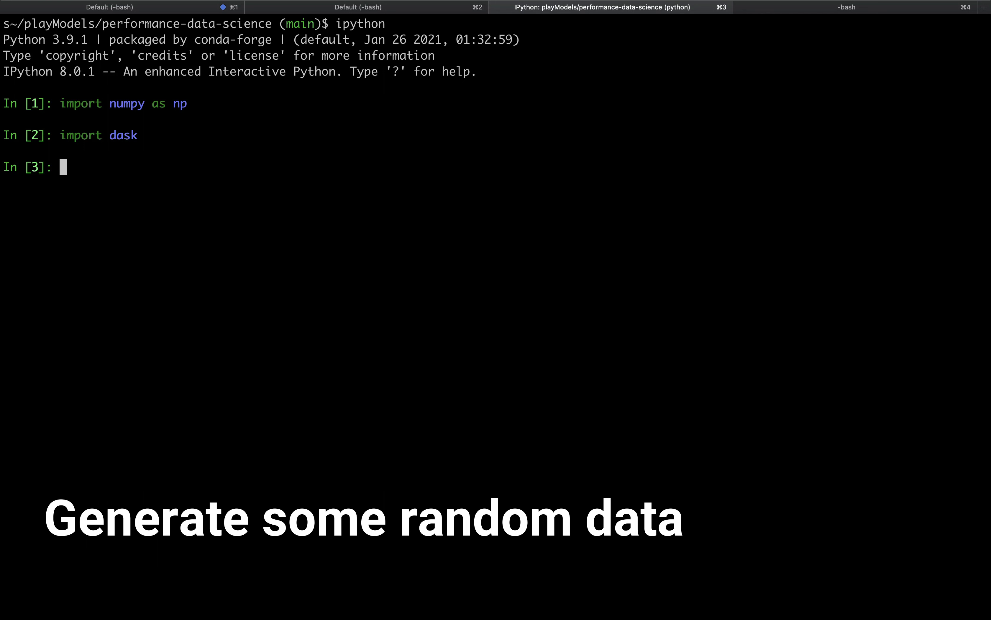
Assign Nsmall = 3, NTsmall = 5 and build smallArray via np.random.standard_normal((Nsmall, Nsmall, NTsmall))
{"action": "type", "text": "Nsmall = 3"}
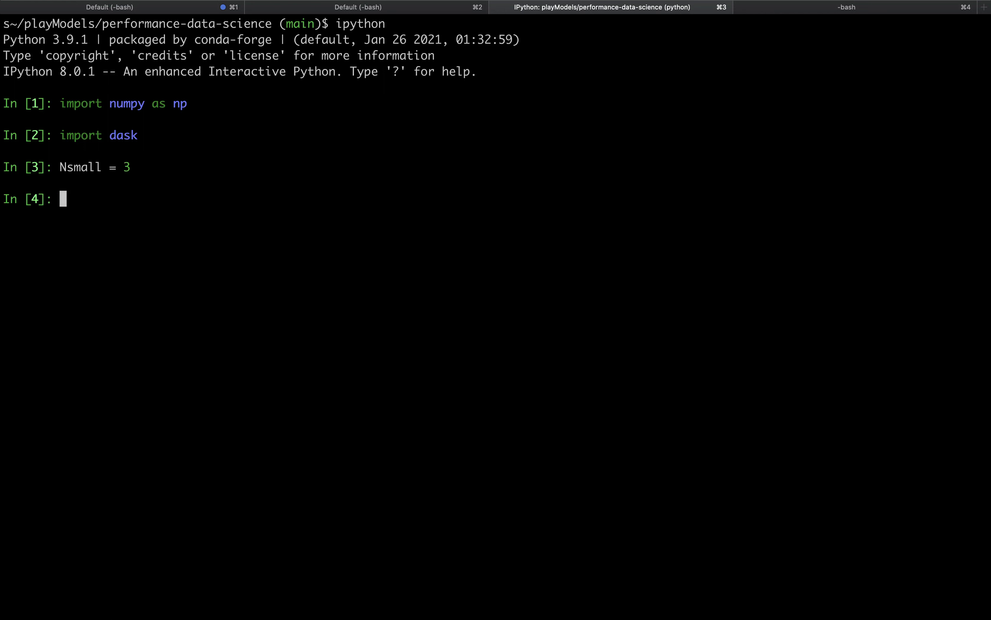
{"action": "type", "text": "NTsmall = 5"}
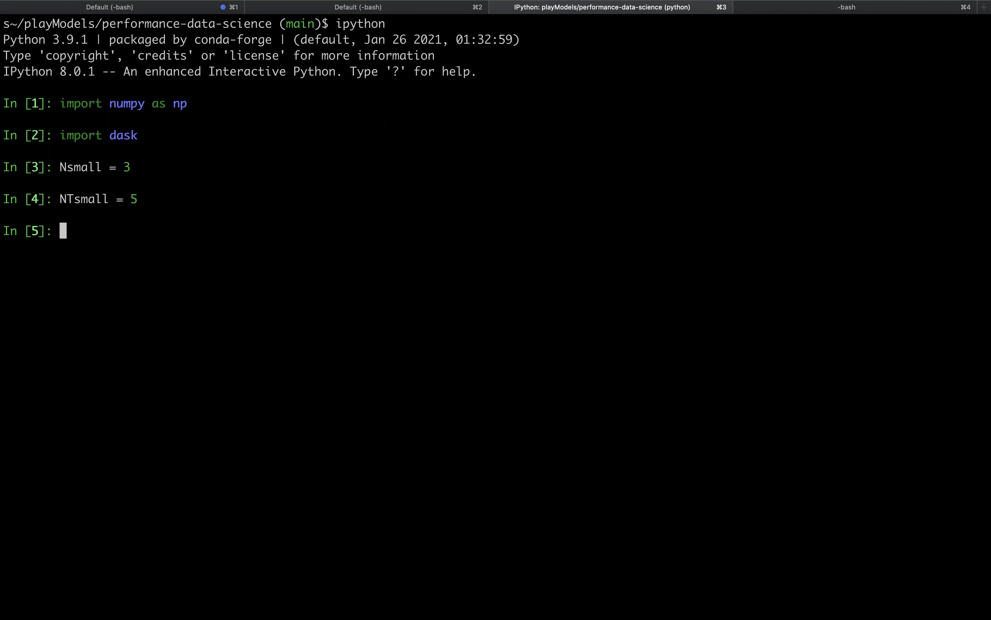
{"action": "type", "text": "smallArray = np.random.standard_normal((Nsmall, Nsmall, NTsmall))"}
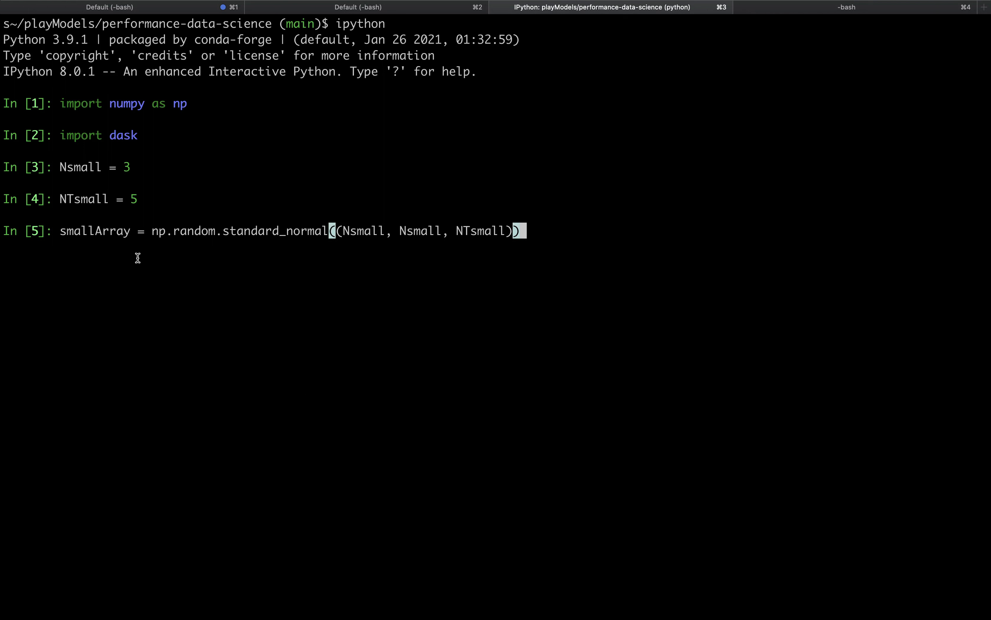
{"action": "mouse_move", "coordinate": [290, 253]}
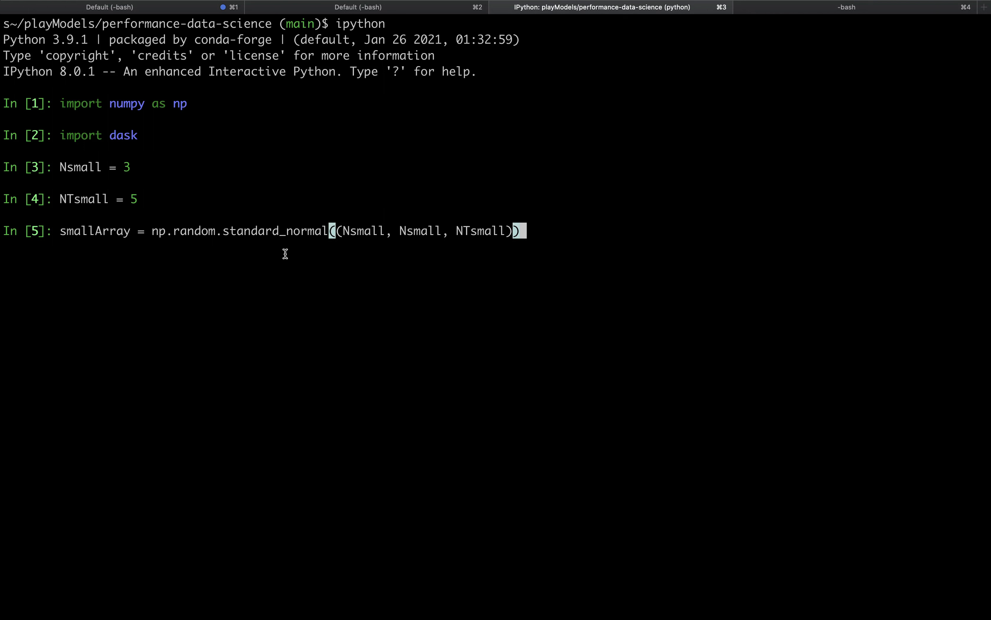
{"action": "mouse_move", "coordinate": [365, 238]}
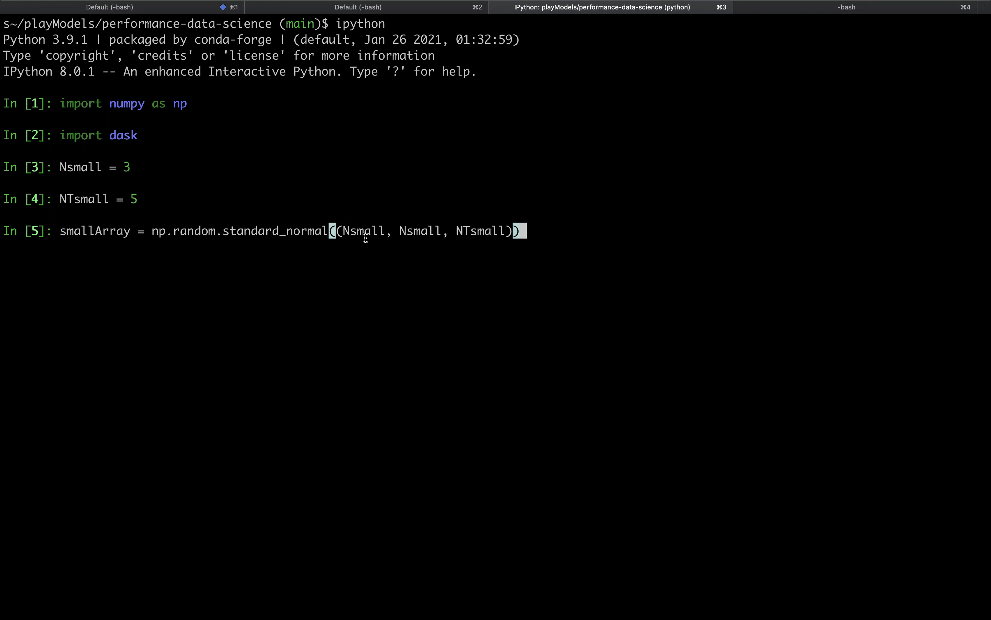
{"action": "mouse_move", "coordinate": [432, 229]}
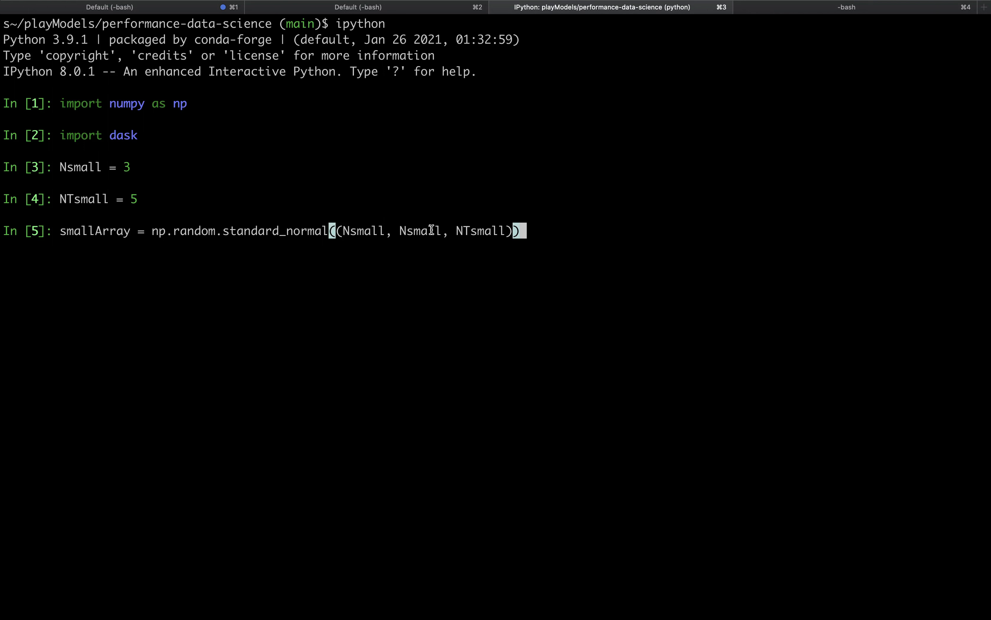
{"action": "mouse_move", "coordinate": [585, 270]}
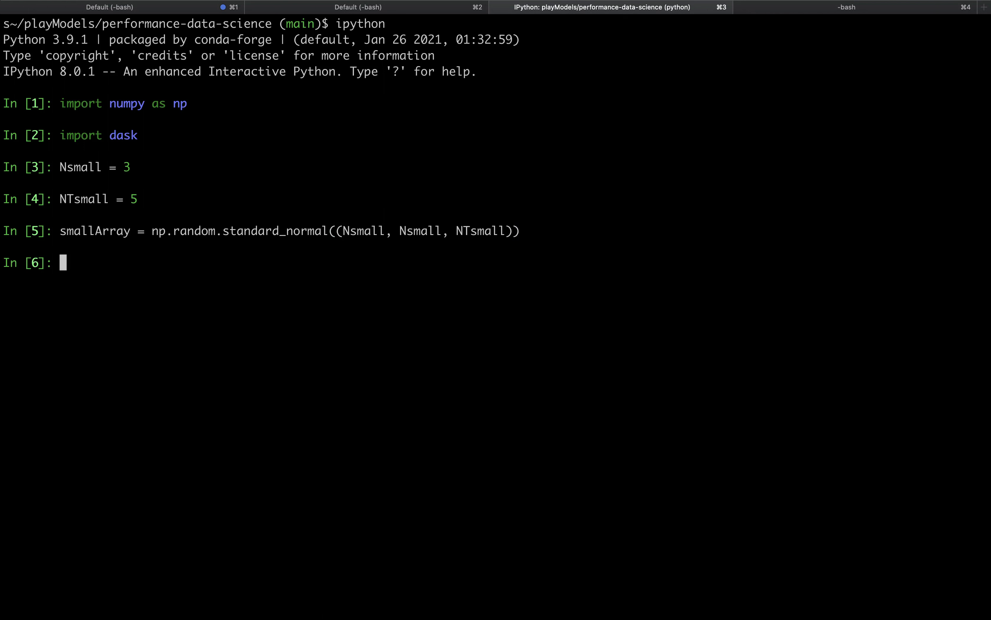
{"action": "mouse_move", "coordinate": [334, 218]}
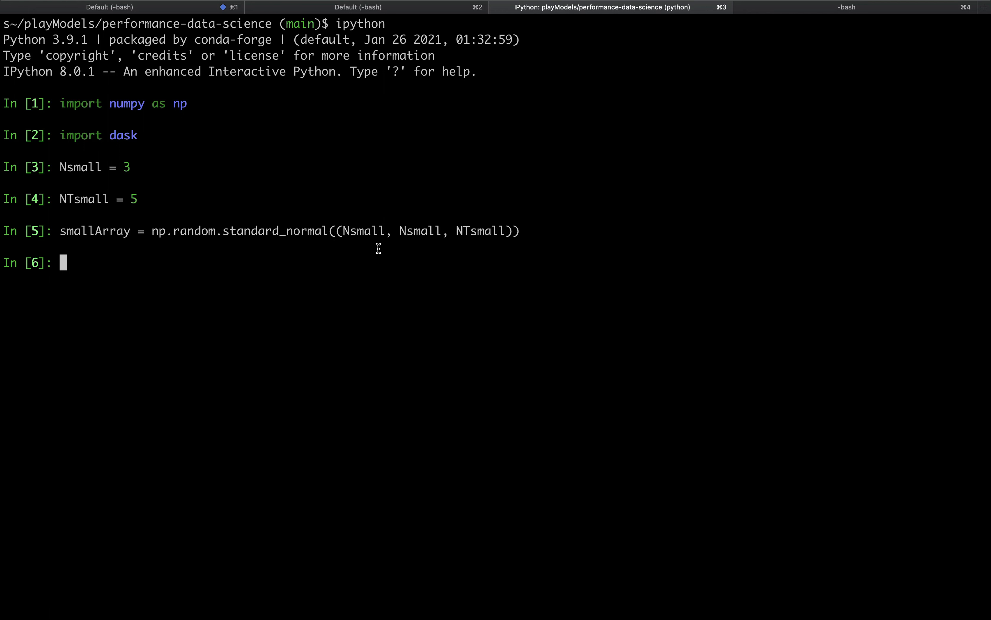
{"action": "mouse_move", "coordinate": [471, 239]}
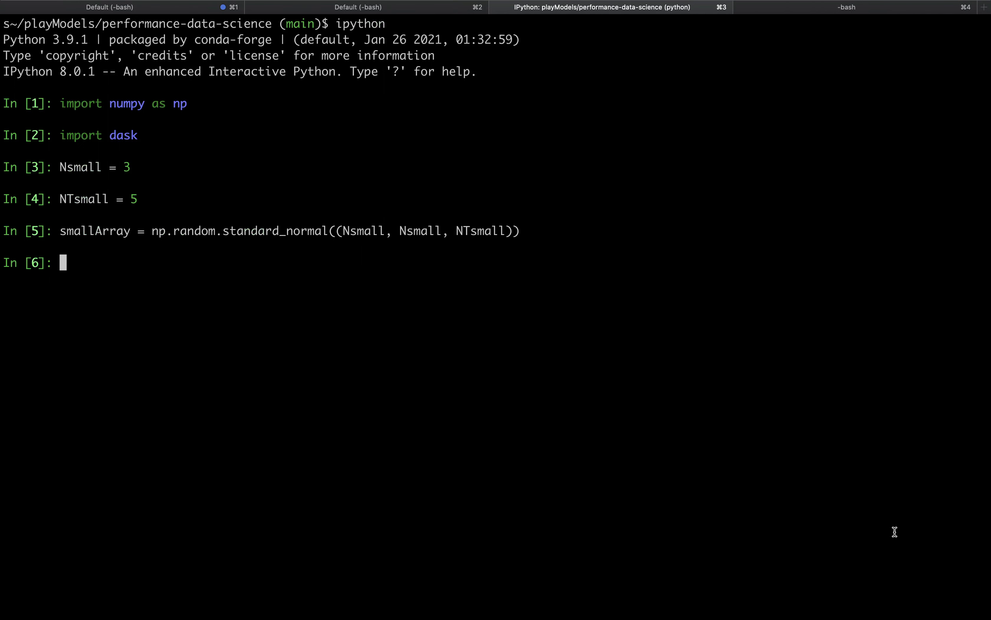
Define timestepFunc(array2D, timeIndex) returning np.exp(array2D), timeIndex
{"action": "type", "text": "def timestepFunc(array2D, timeIndex):"}
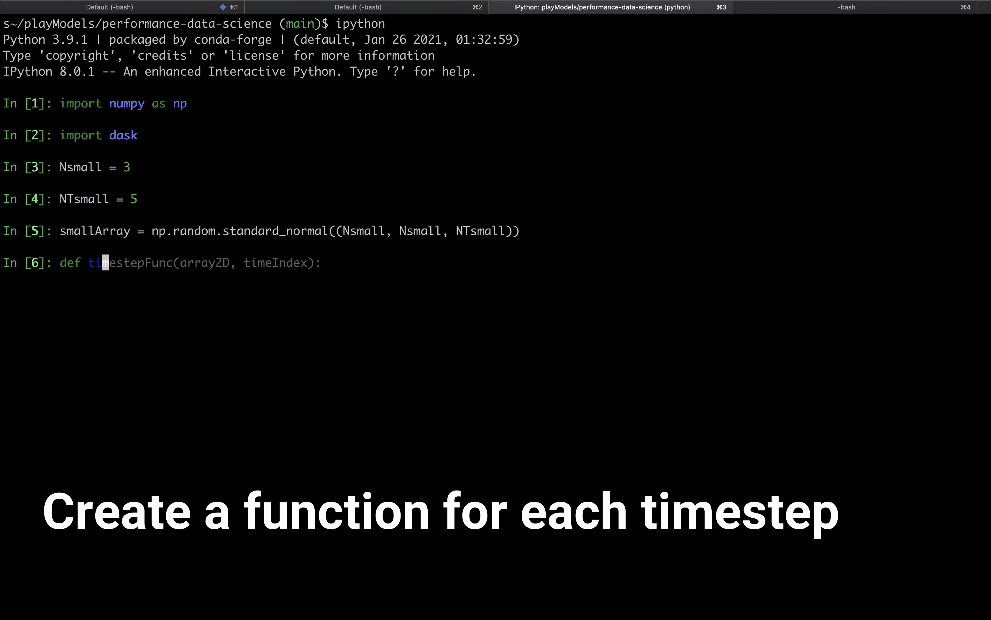
{"action": "type", "text": "return np.exp(array2D), timeIndex"}
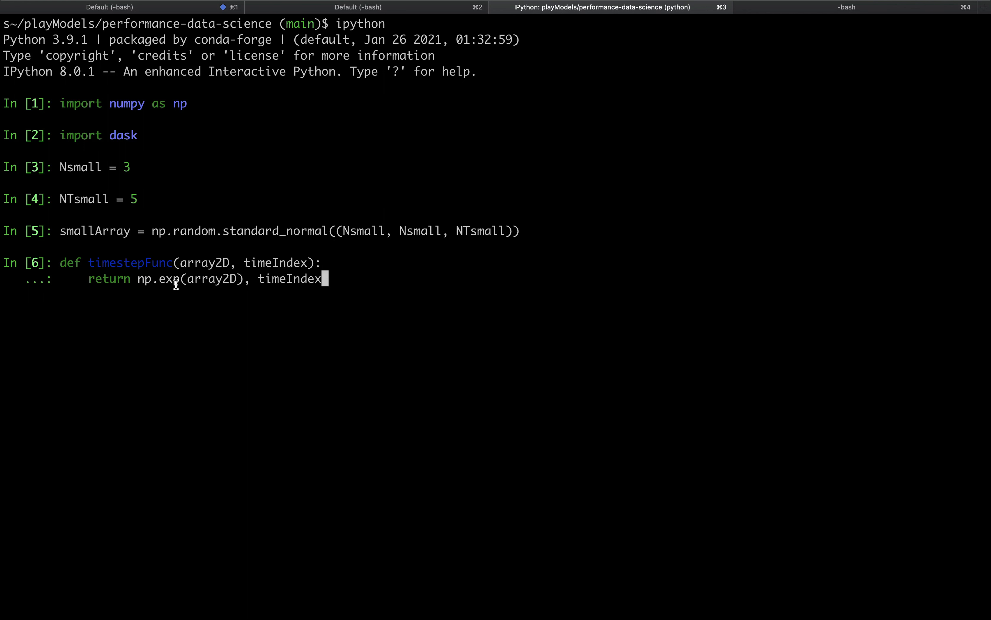
{"action": "mouse_move", "coordinate": [278, 285]}
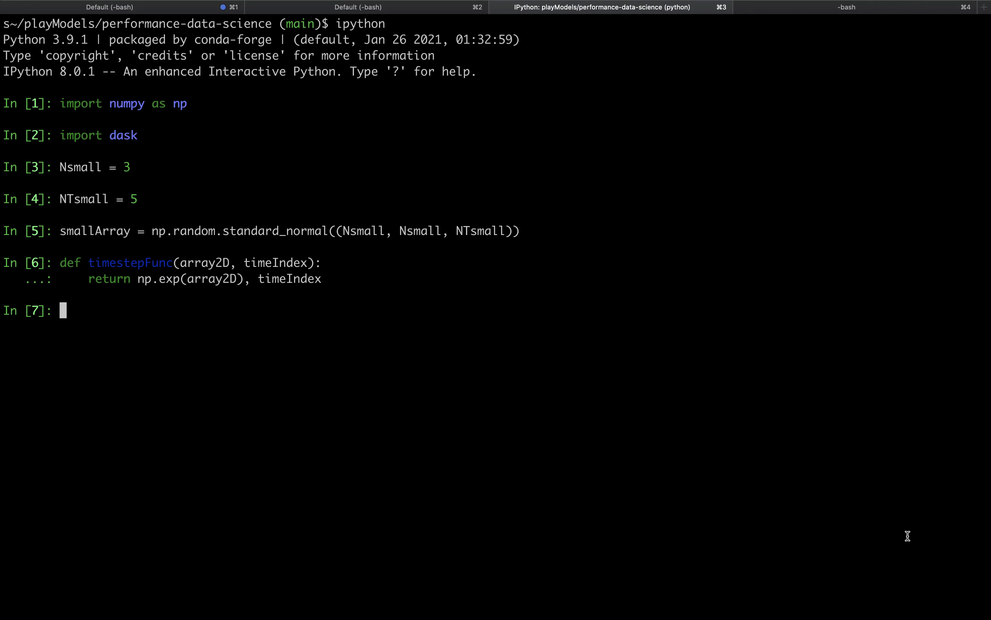
Enter the serialProcessing(array) definition that loops over timesteps and np.stacks the results
{"action": "type", "text": "def serialProcessing(array):"}
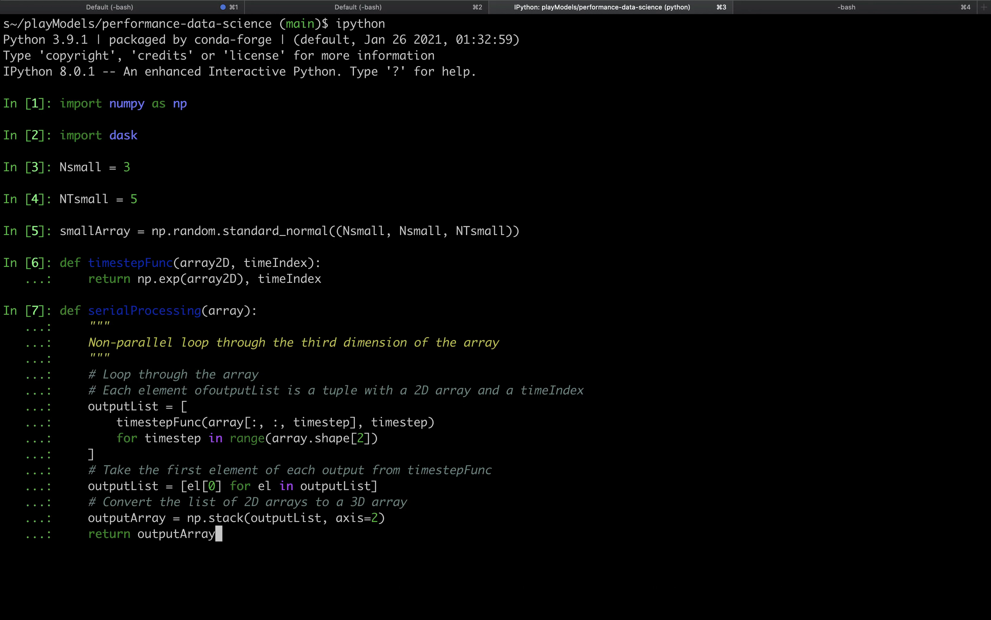
{"action": "mouse_move", "coordinate": [231, 310]}
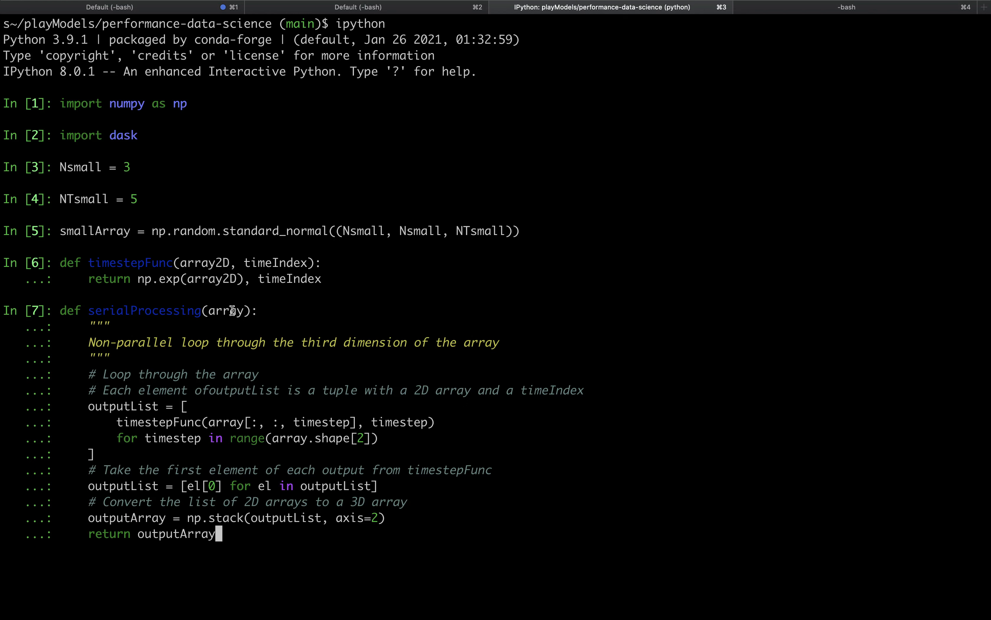
{"action": "double_click", "coordinate": [228, 310]}
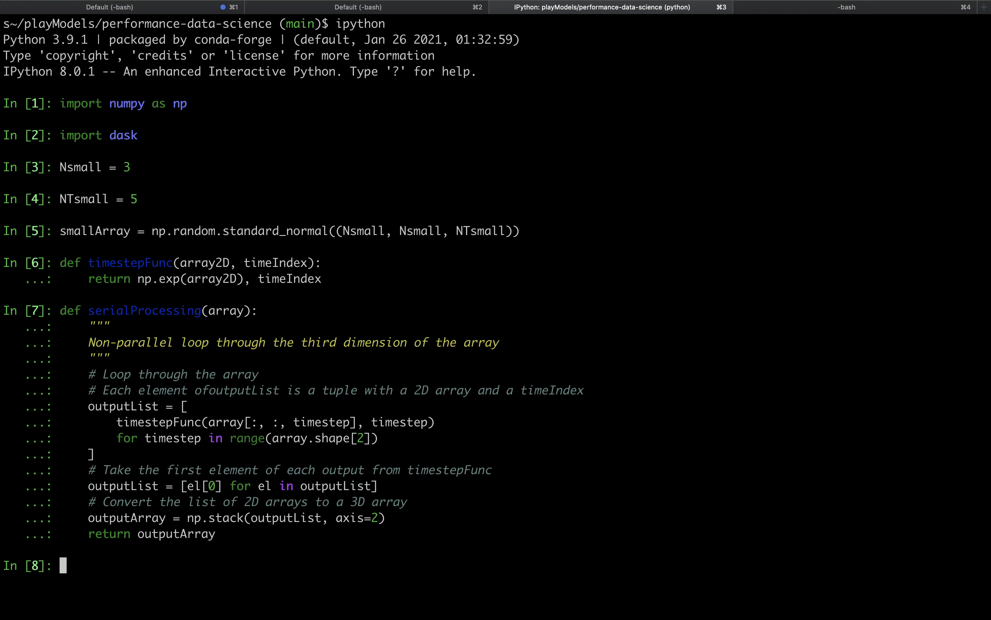
Compute serialResults from smallArray and assert it equals np.exp(smallArray)
{"action": "type", "text": "serialResults = serialProcessing(array=smallArray)"}
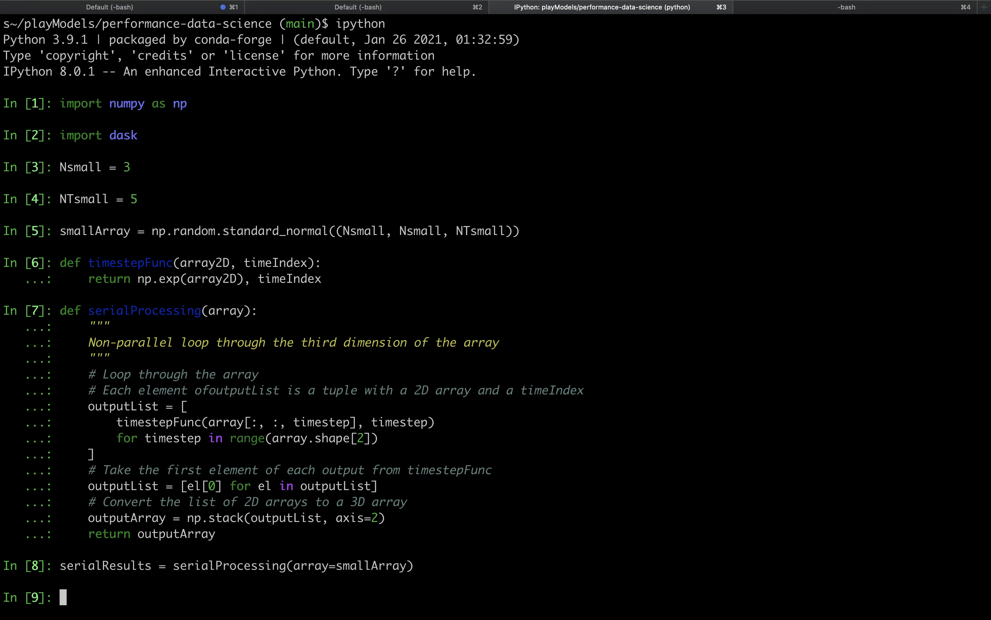
{"action": "type", "text": "np.testing.assert_array_equal(np.exp(smallArray), serialResults)"}
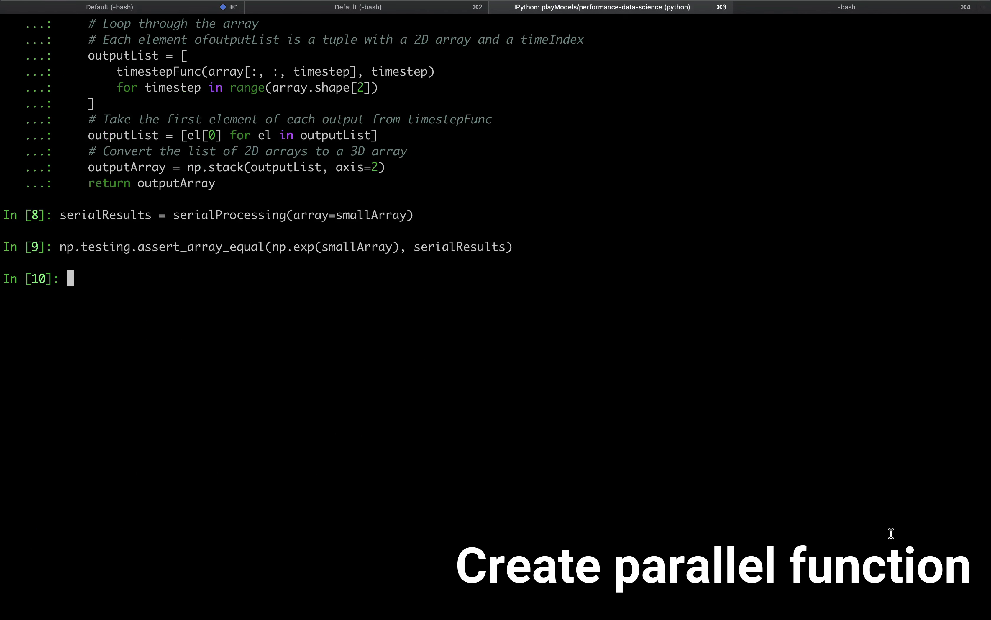
Write daskProcessing(array, backend="processes") wrapping timestepFunc in dask.delayed and collecting outputList
{"action": "type", "text": "def daskProcessing(array, backend=\"processes\"):"}
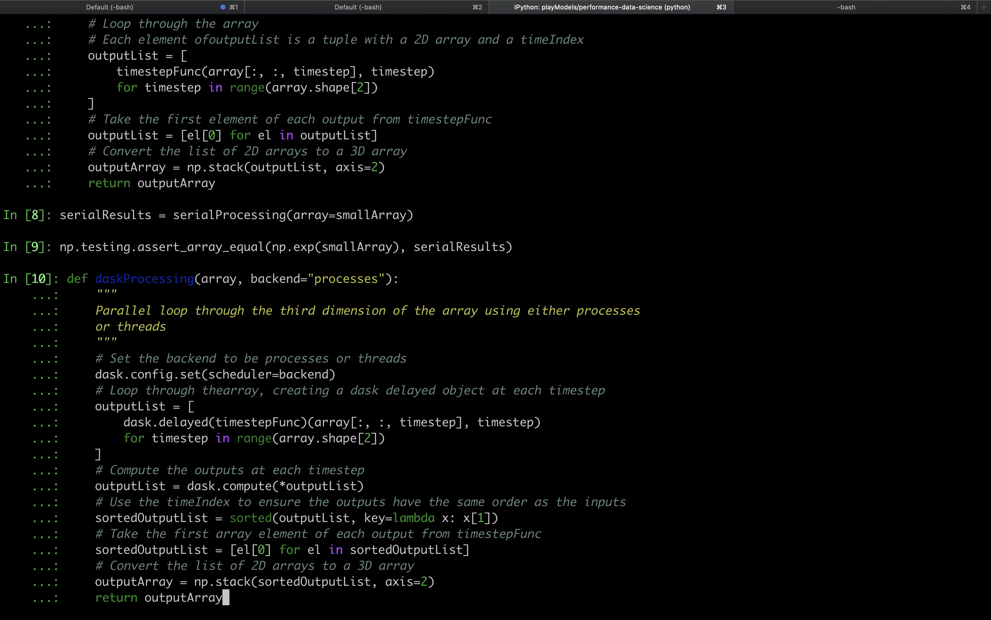
{"action": "mouse_move", "coordinate": [270, 286]}
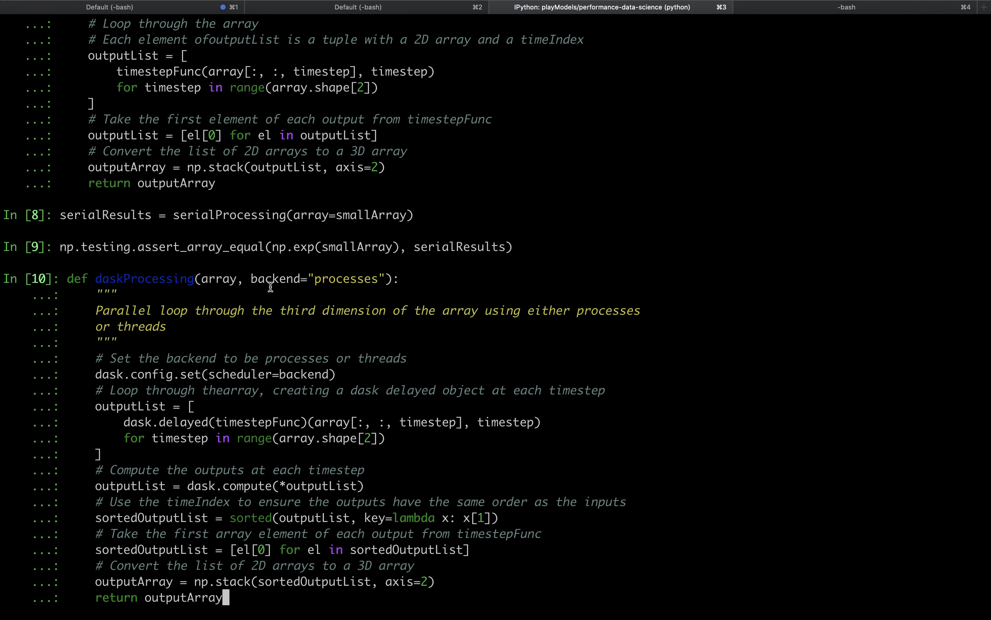
{"action": "double_click", "coordinate": [275, 278]}
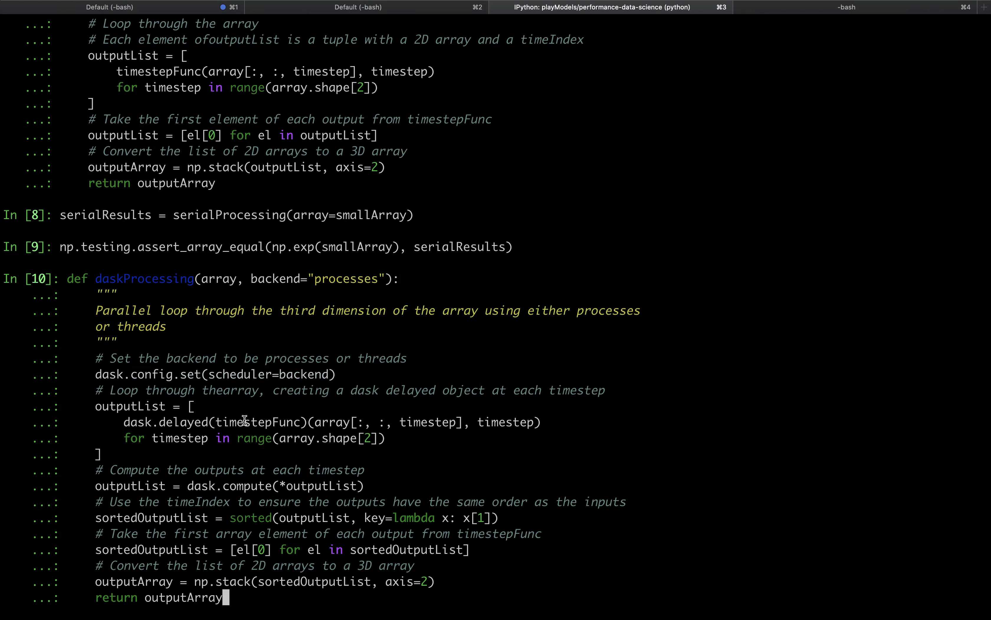
{"action": "mouse_move", "coordinate": [309, 422]}
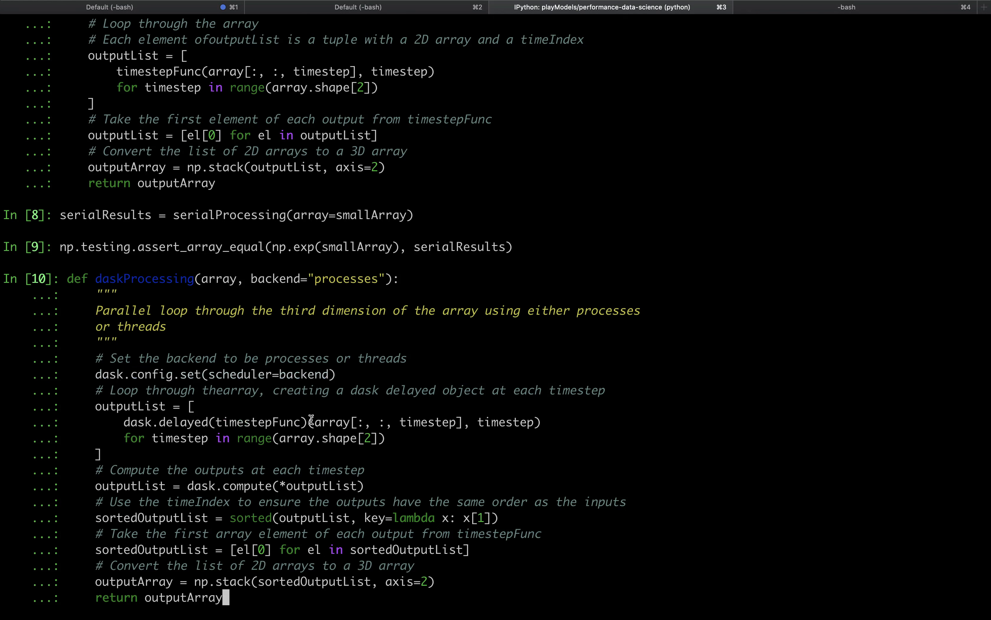
{"action": "double_click", "coordinate": [215, 422]}
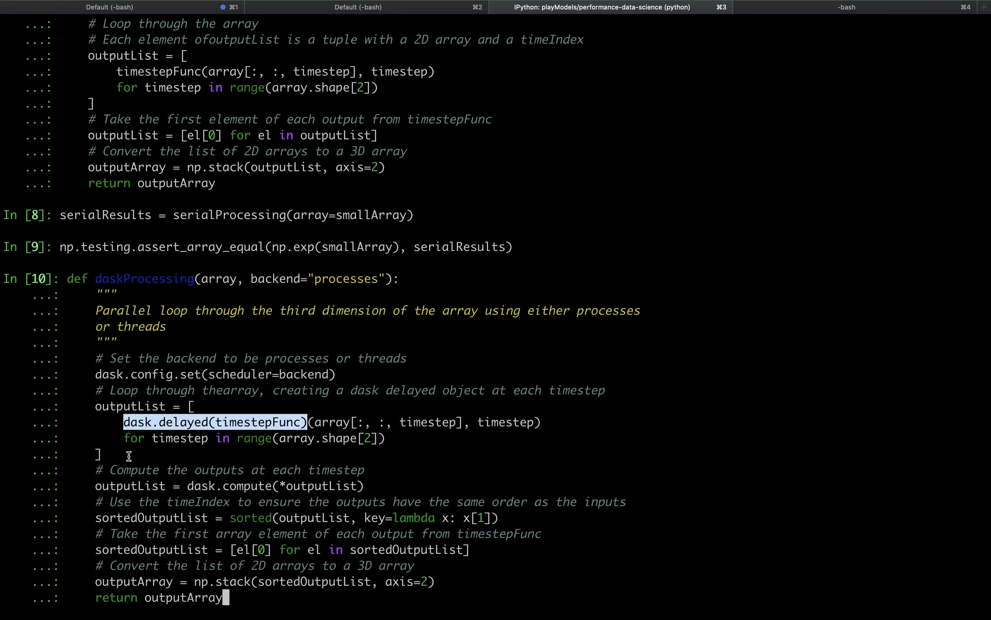
{"action": "double_click", "coordinate": [130, 485]}
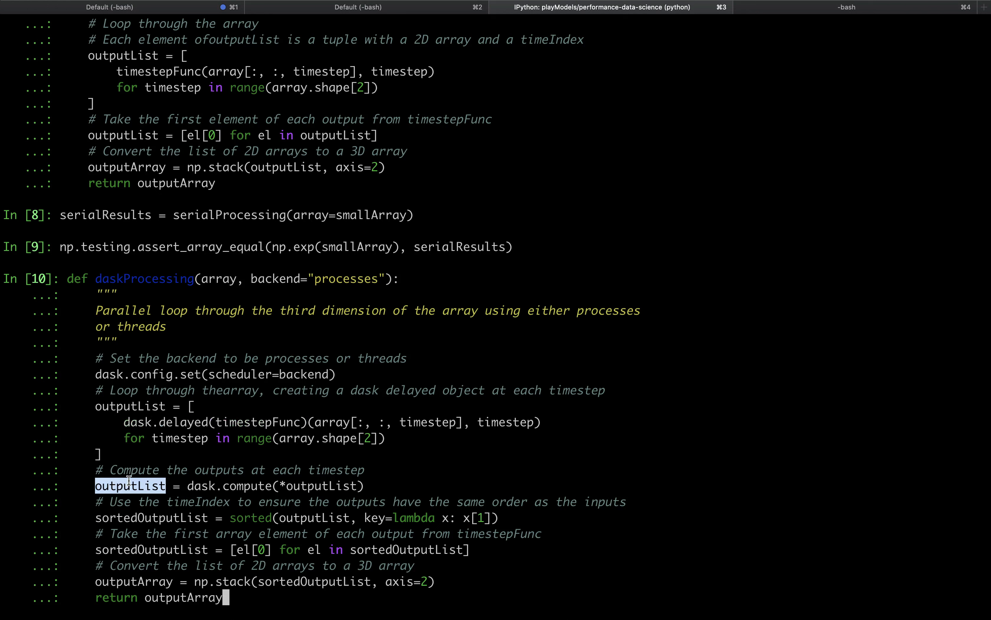
{"action": "mouse_move", "coordinate": [190, 492]}
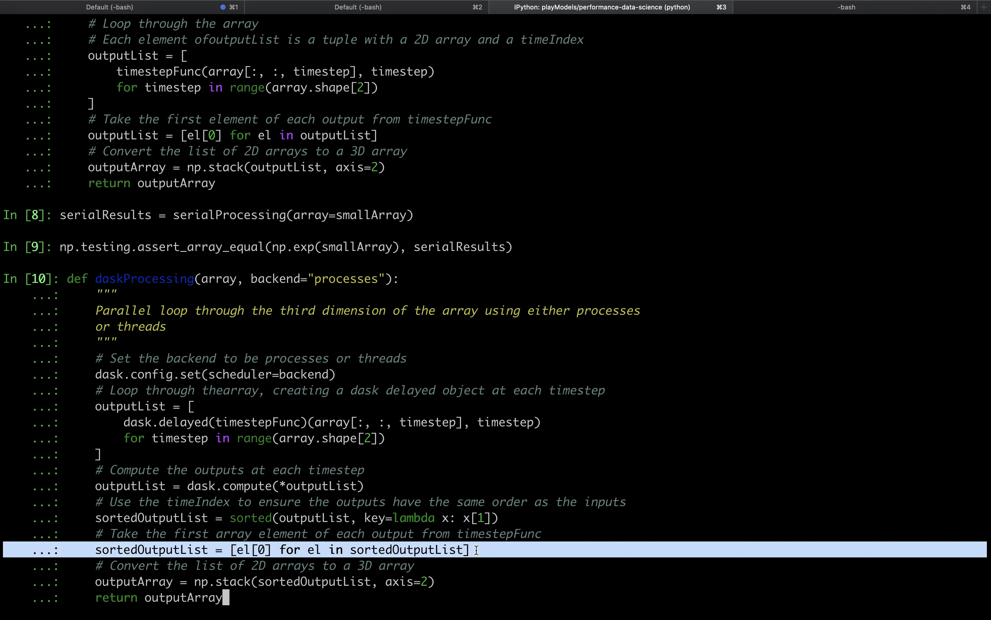
{"action": "mouse_move", "coordinate": [475, 565]}
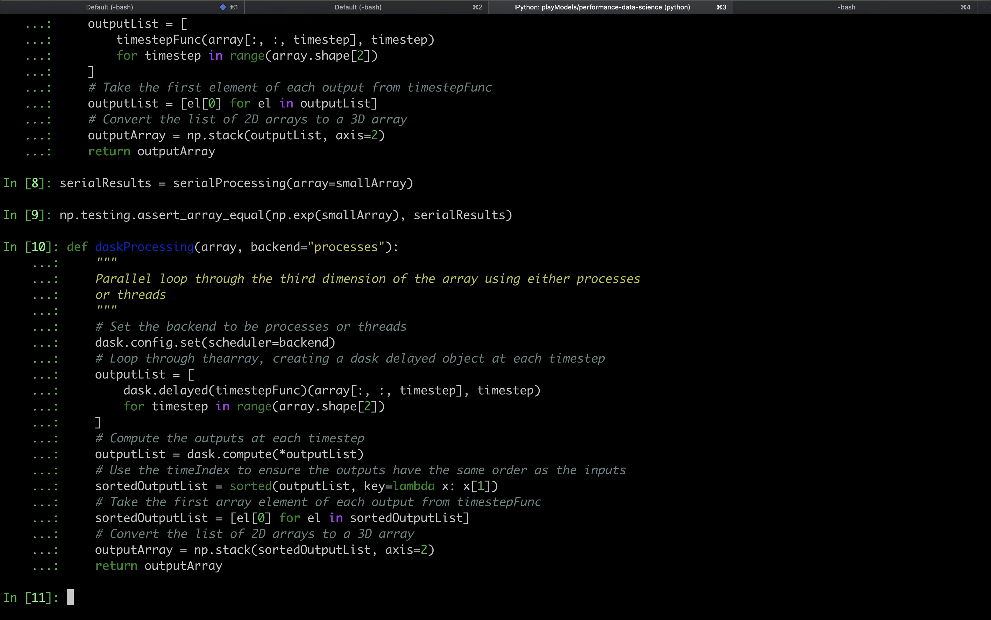
Compute daskResults on smallArray with backend "processes" and assert it equals serialResults
{"action": "type", "text": "daskResults = daskProcessing(array=smallArray, backend=\"processes\")"}
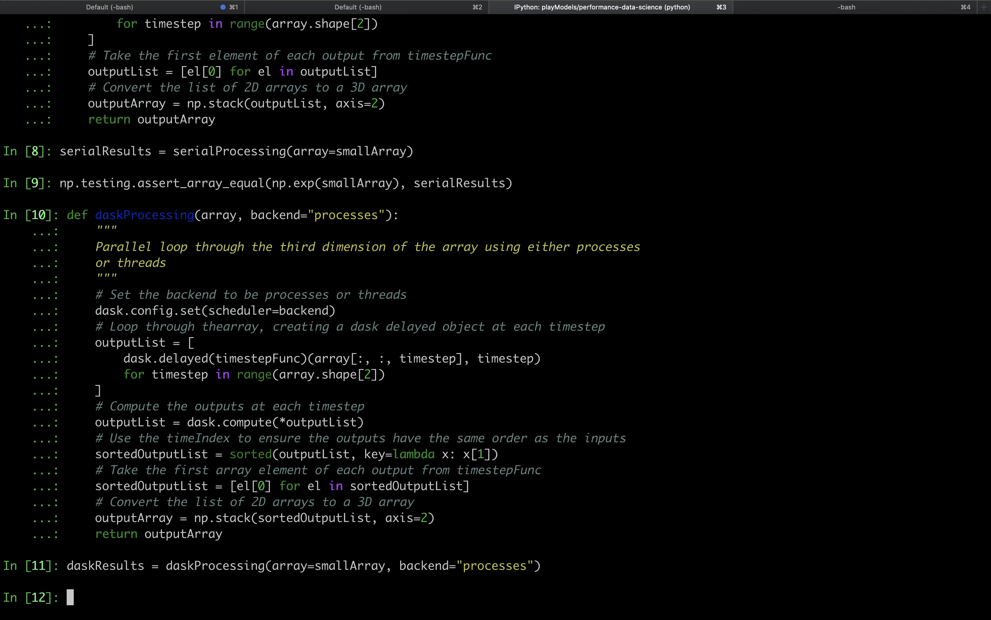
{"action": "type", "text": "np.testing.assert_array_equal(daskResults, serialResults)"}
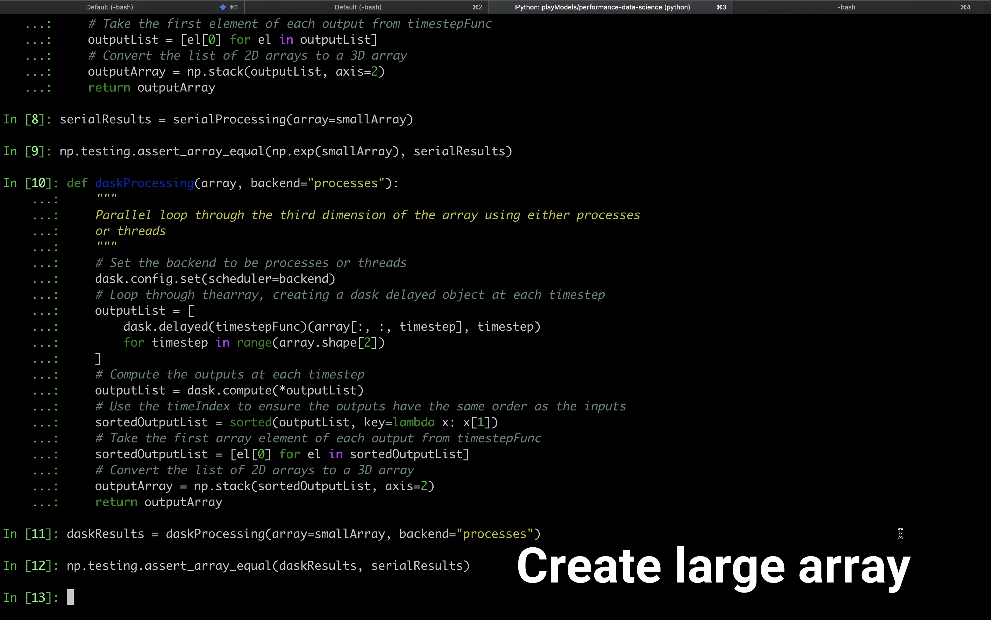
Assign Nlarge = 300, NTlarge = 500 and build largeArray shaped (Nlarge, Nlarge, NTlarge)
{"action": "type", "text": "Nlarge = 300"}
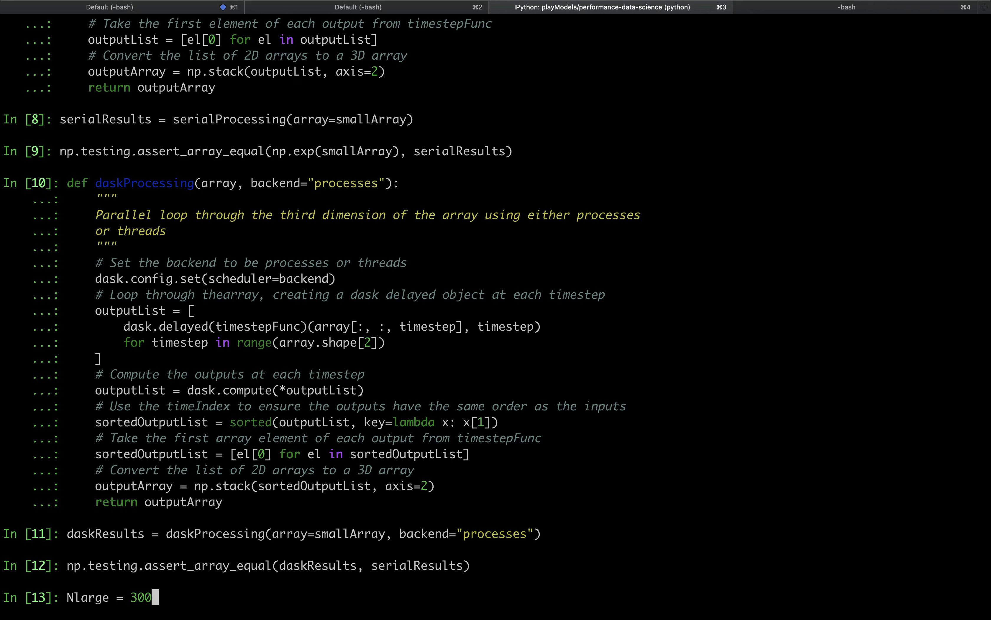
{"action": "key", "text": "enter"}
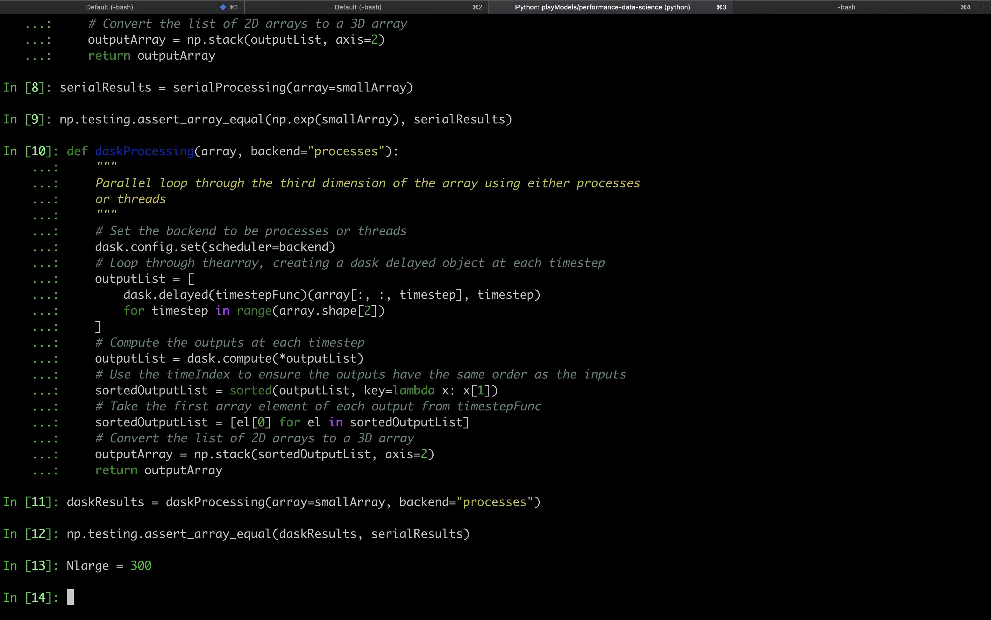
{"action": "type", "text": "NTlarge = 500"}
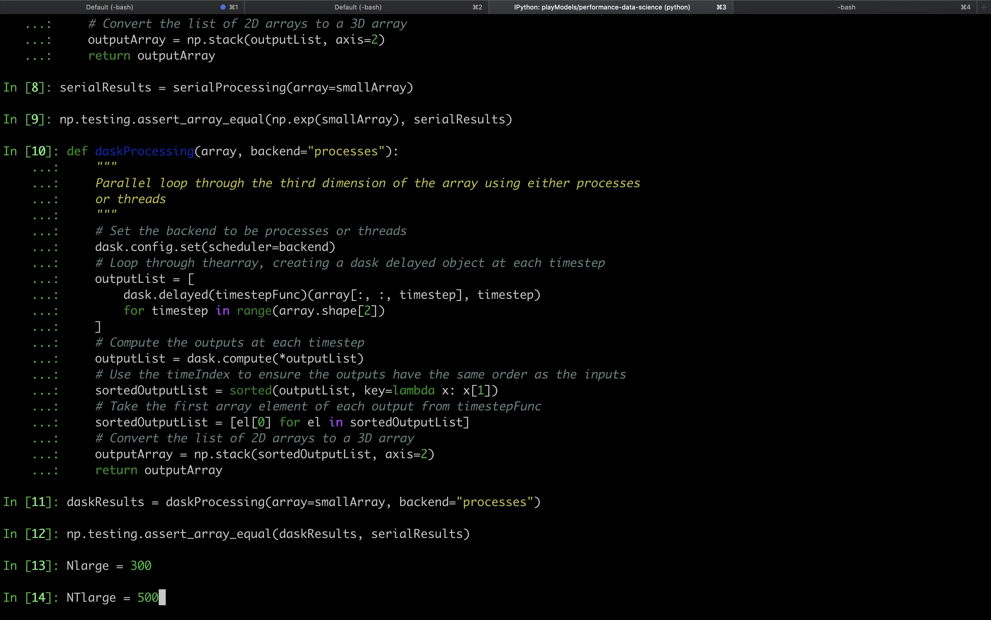
{"action": "key", "text": "enter"}
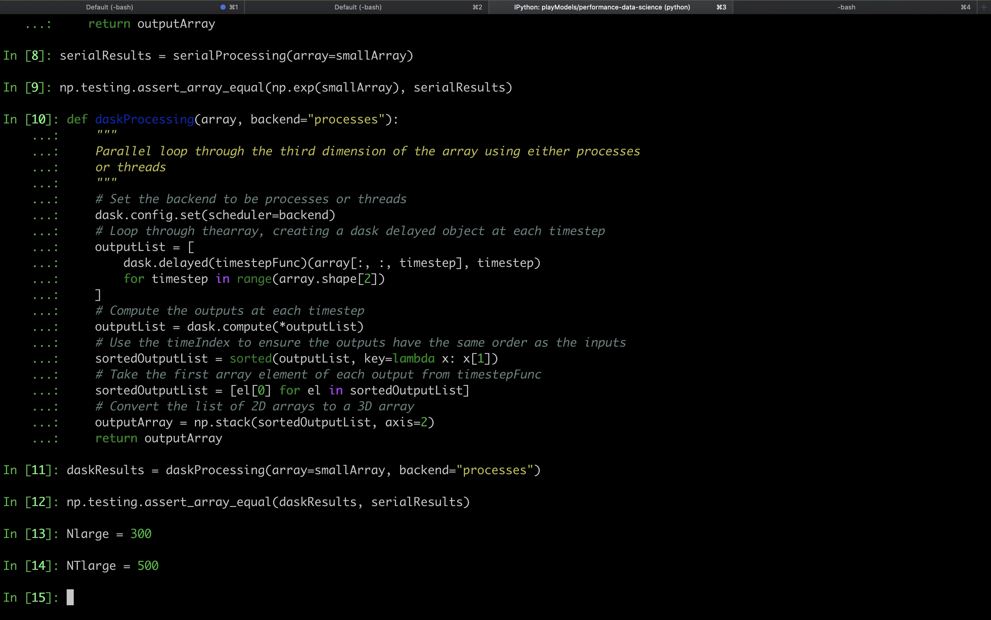
{"action": "type", "text": "largeArray = np.random.standard_normal((Nlarge, Nlarge, NTlarge))"}
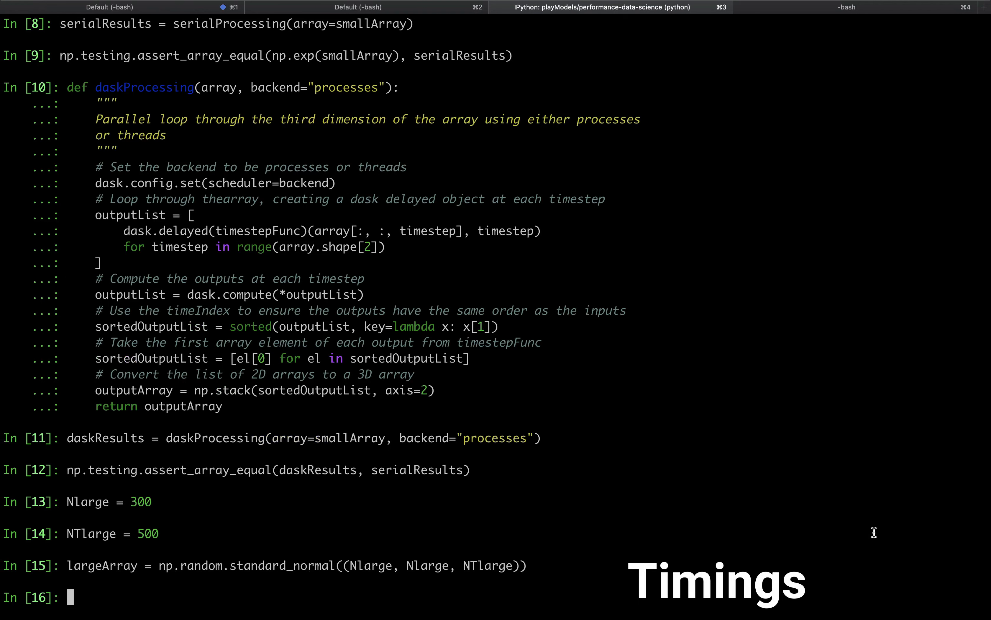
Time serialProcessing(array=largeArray) with %timeit -n 1 -r 1, then the processes-backend daskProcessing
{"action": "type", "text": "%timeit -n 1 -r 1 serialProcessing(array=largeArray)"}
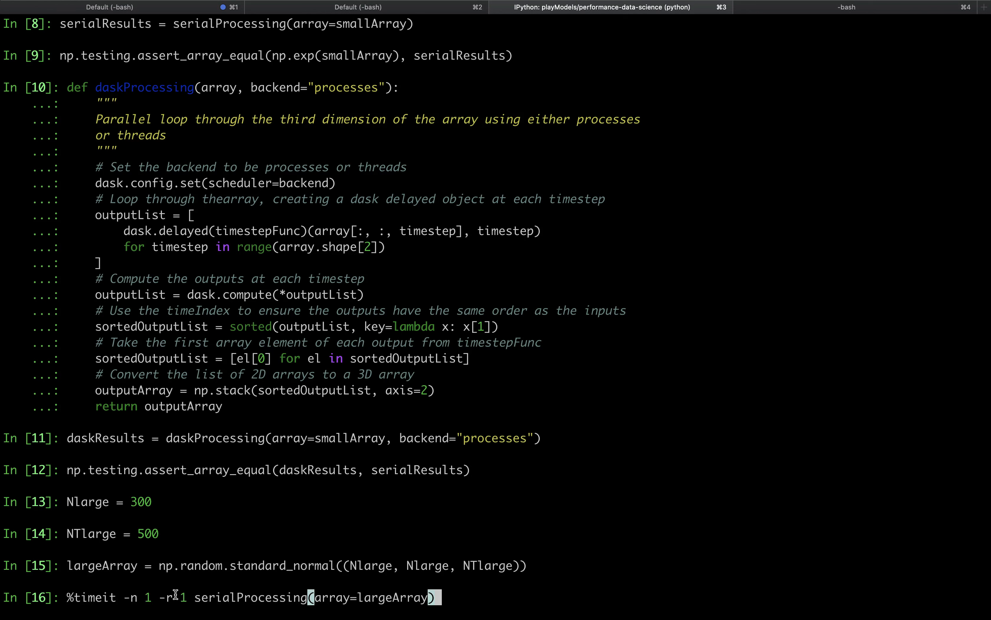
{"action": "mouse_move", "coordinate": [497, 589]}
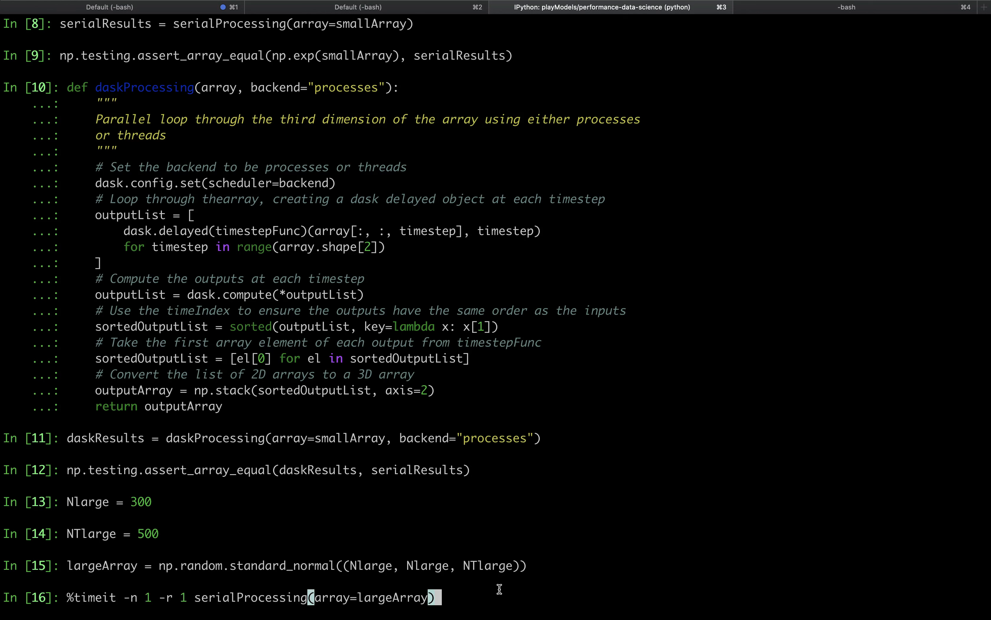
{"action": "key", "text": "enter"}
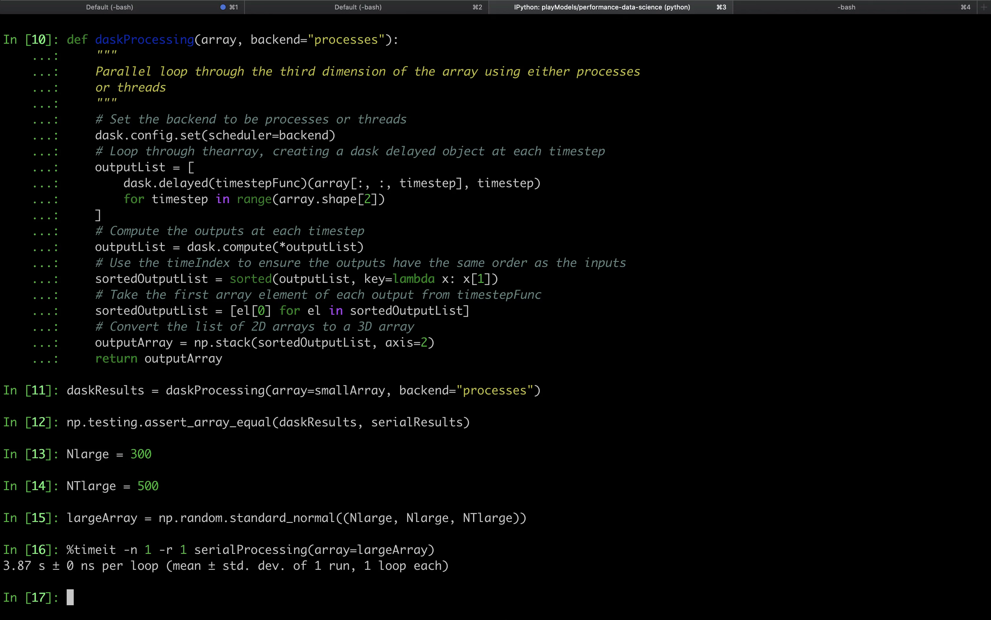
{"action": "type", "text": "%timeit -n 1 -r 1 serialProcessing(array=largeArray)"}
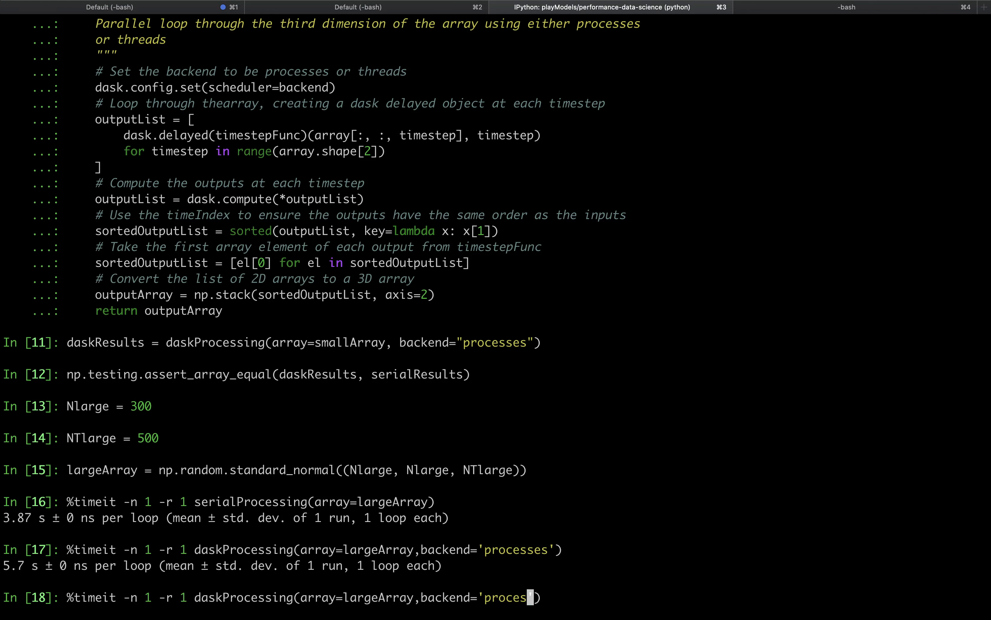
Rerun the daskProcessing timing on largeArray with backend 'threads'
{"action": "type", "text": "thread"}
{"action": "type", "text": "%timeit -n 1 -r 1 np.exp(largeArray)"}
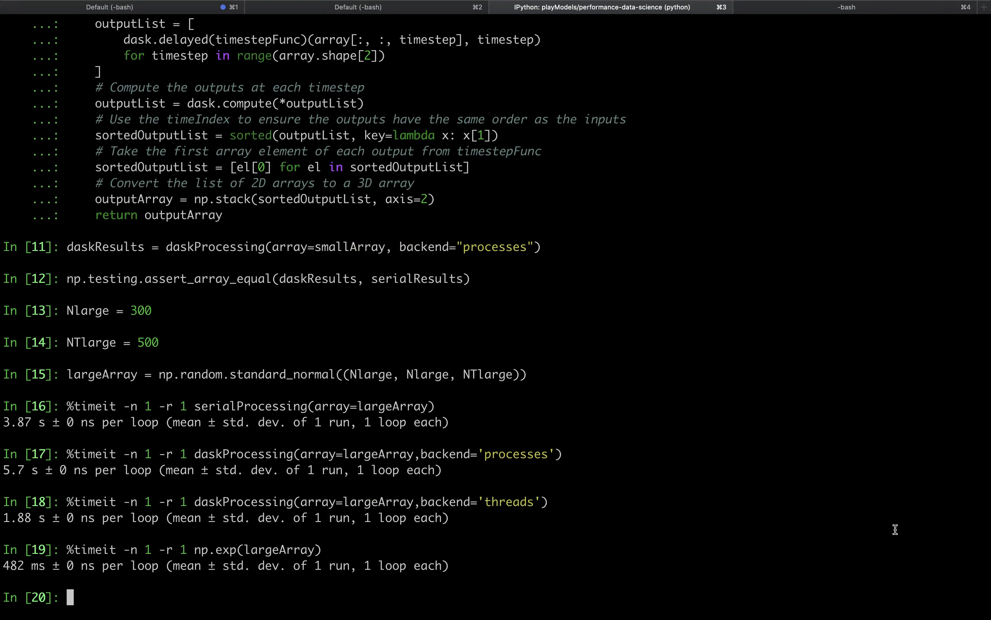
{"action": "mouse_move", "coordinate": [536, 576]}
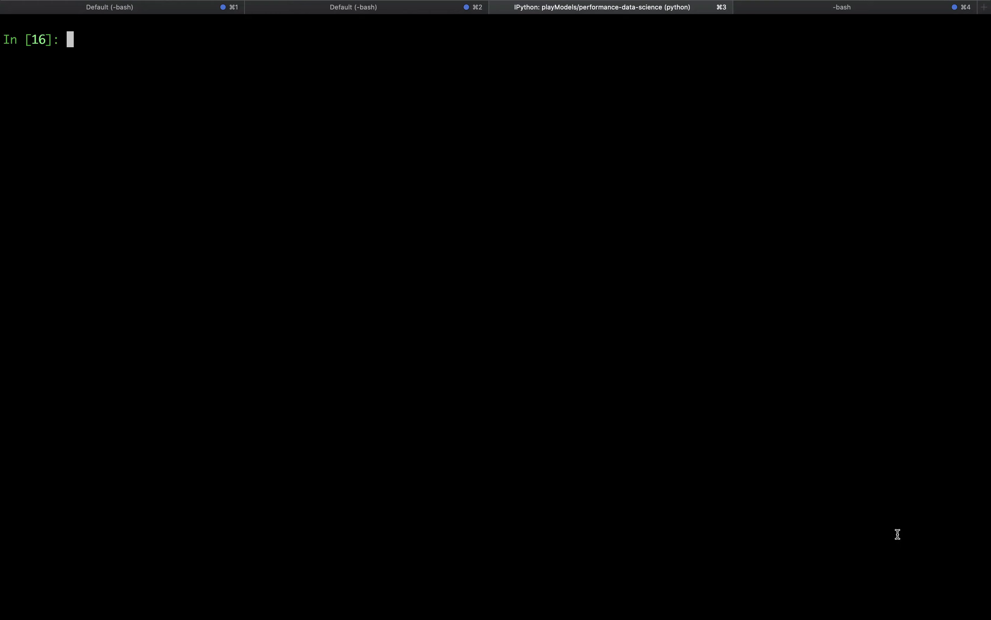
Run timestepFunc(smallArray[:, :, 0], 0) and write its dask.delayed(timestepFunc)(smallArray[:, :, 0], 0) equivalent
{"action": "type", "text": "timestepFunc(smallArray[:, :, 0], 0)"}
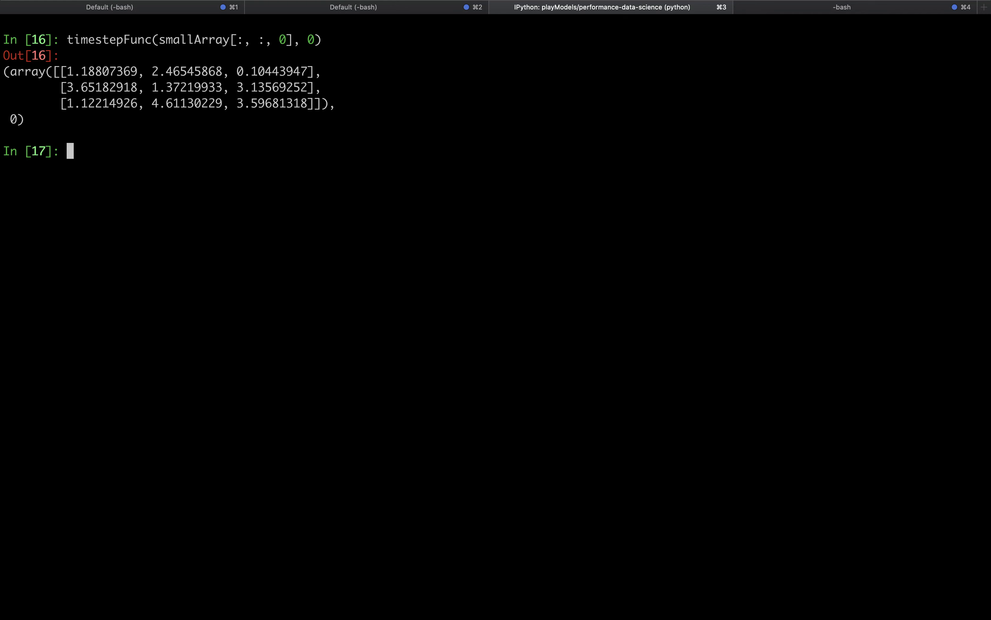
{"action": "type", "text": "dask.delayed(timestepFunc)(smallArray[:, :, 0], 0)"}
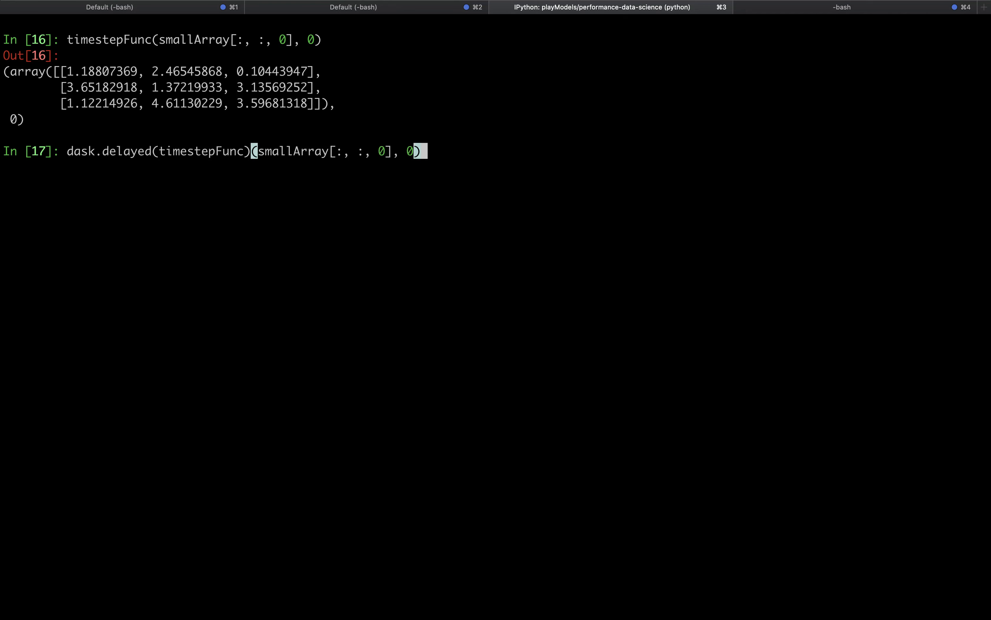